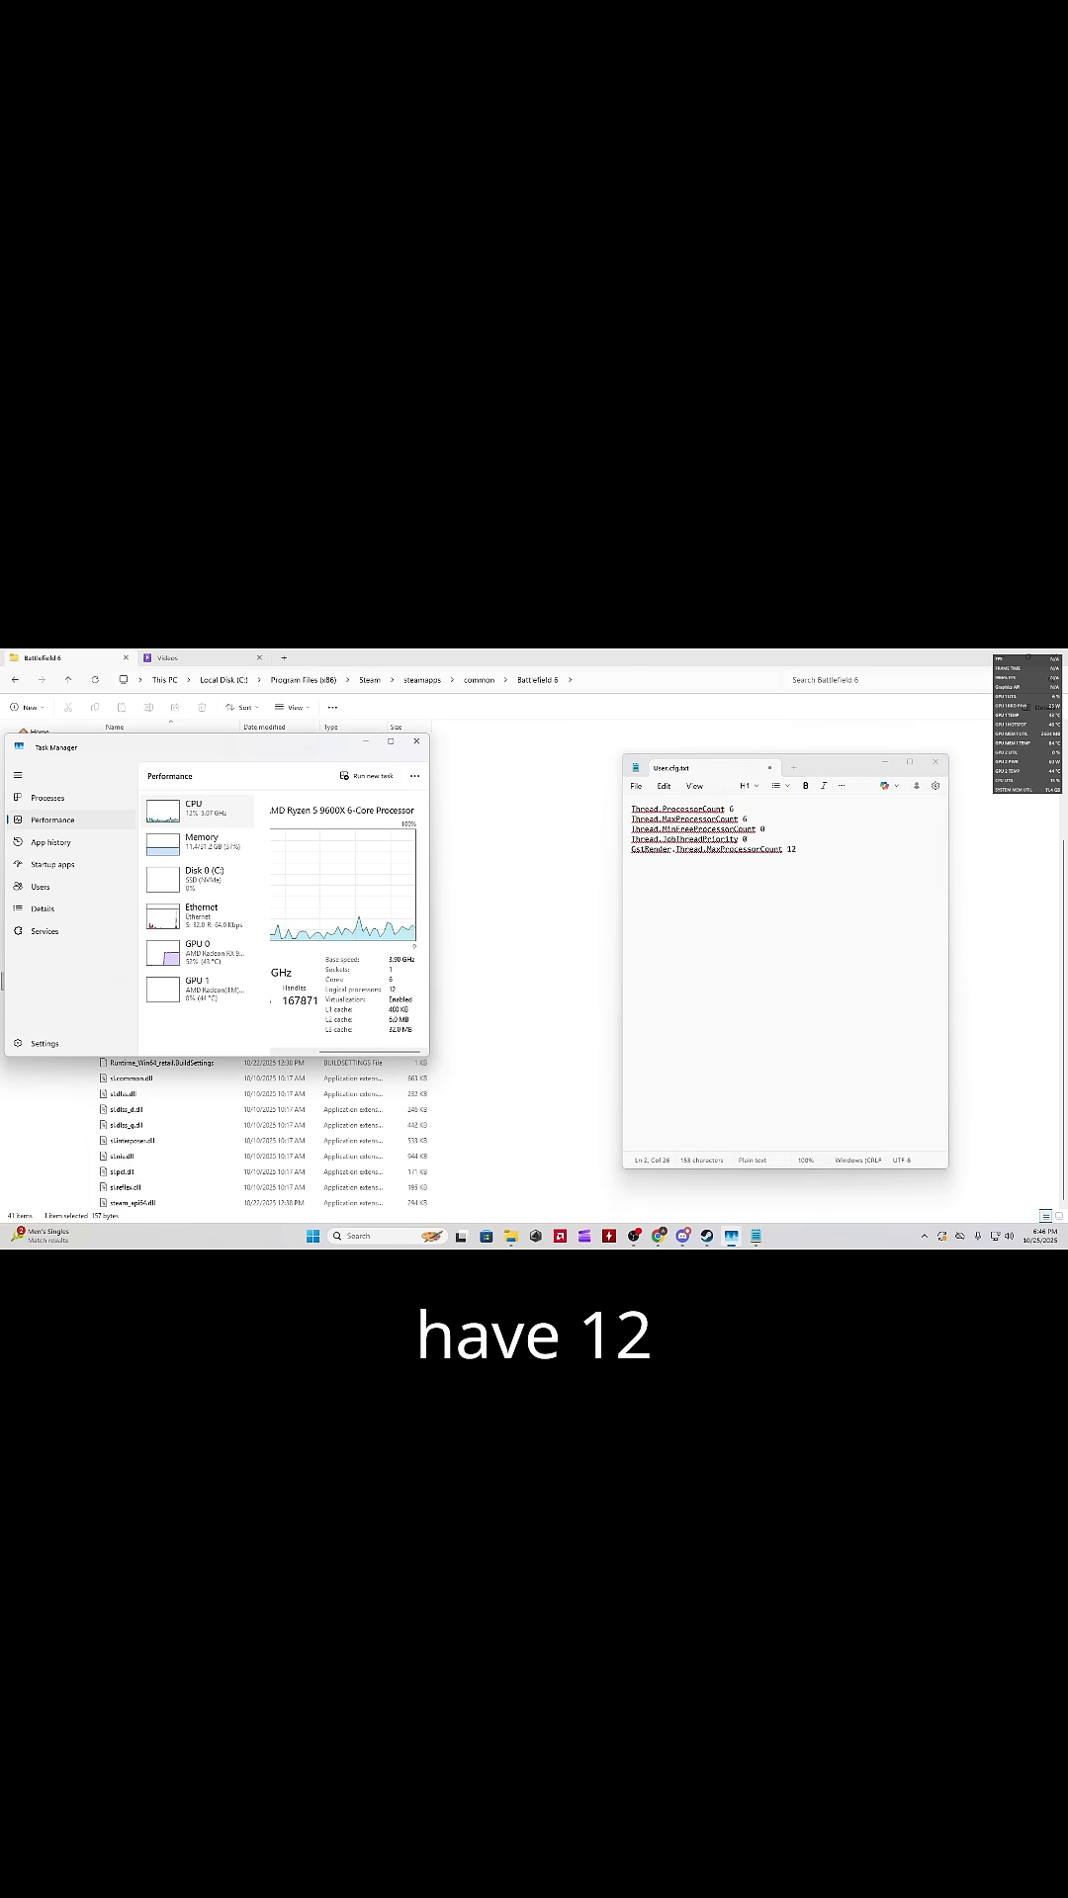
- Start Save As for the five Battlefield 6 thread-count setting lines
click(635, 785)
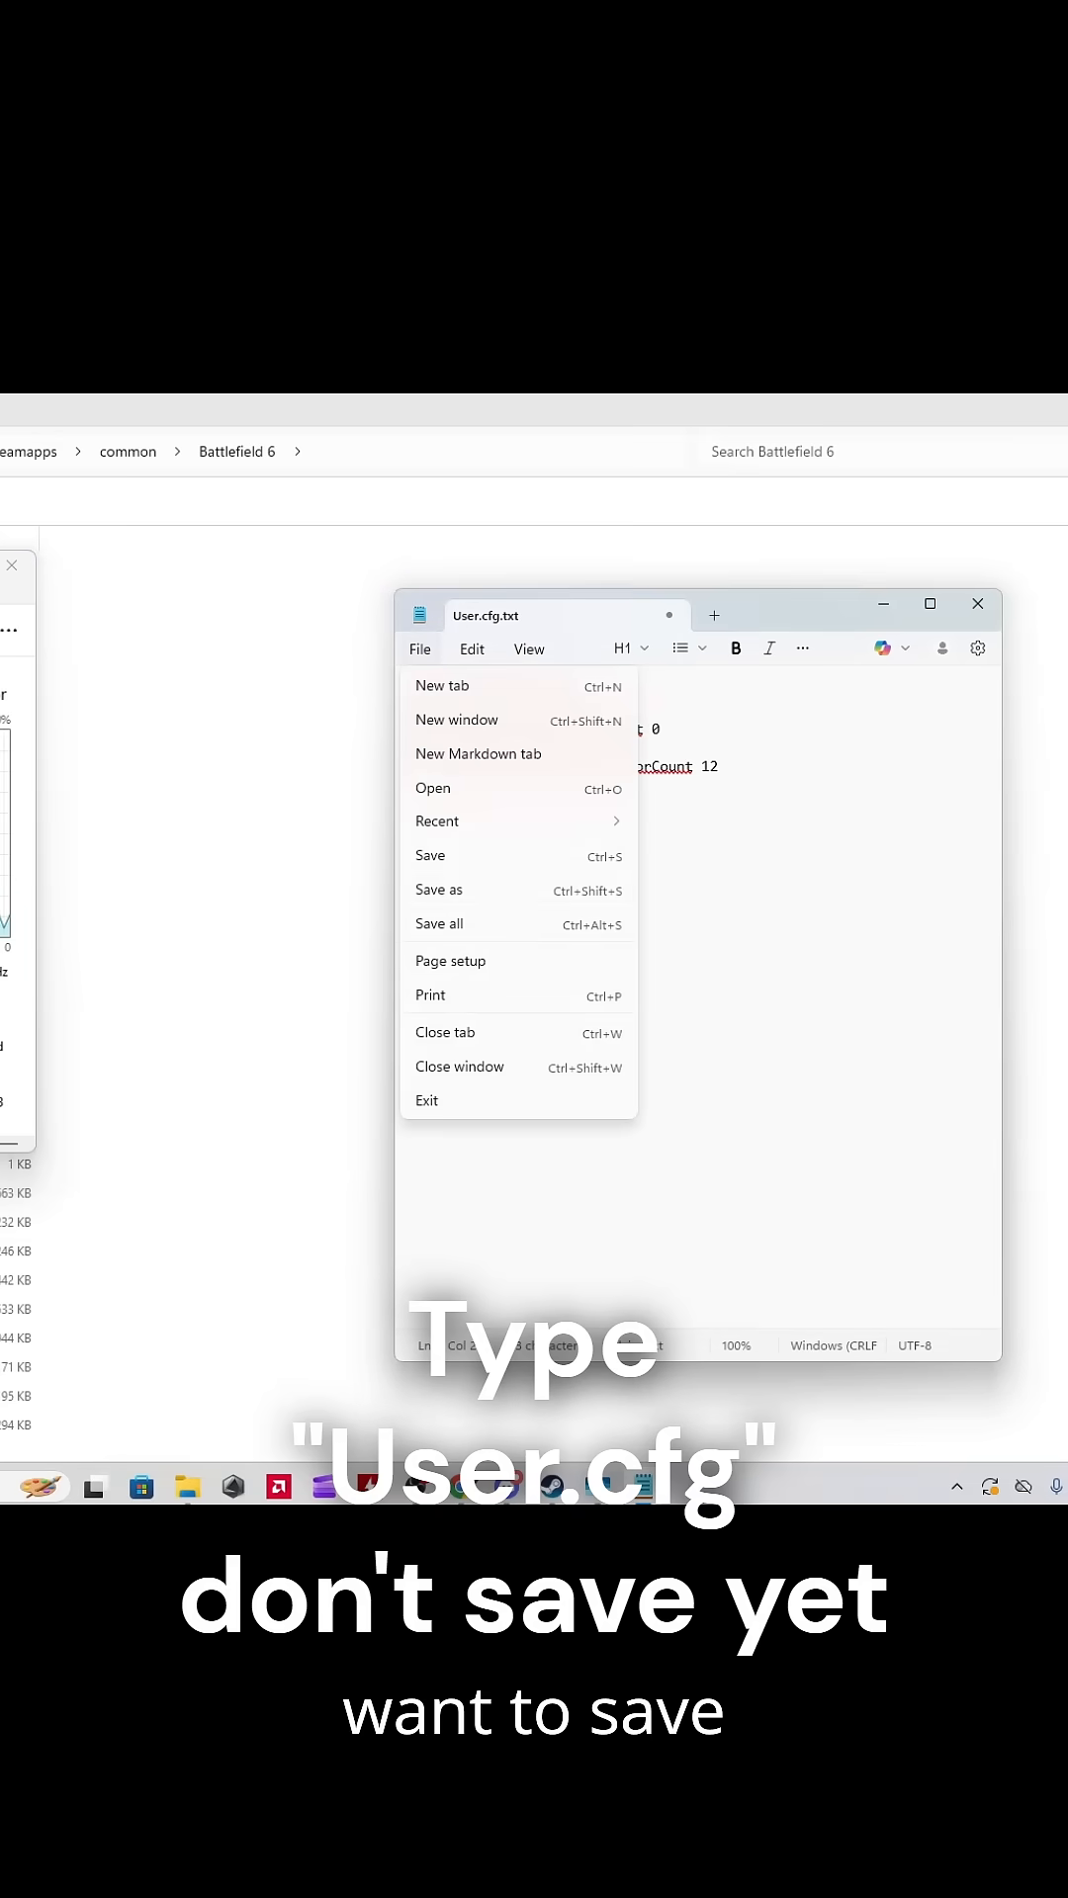
click(439, 890)
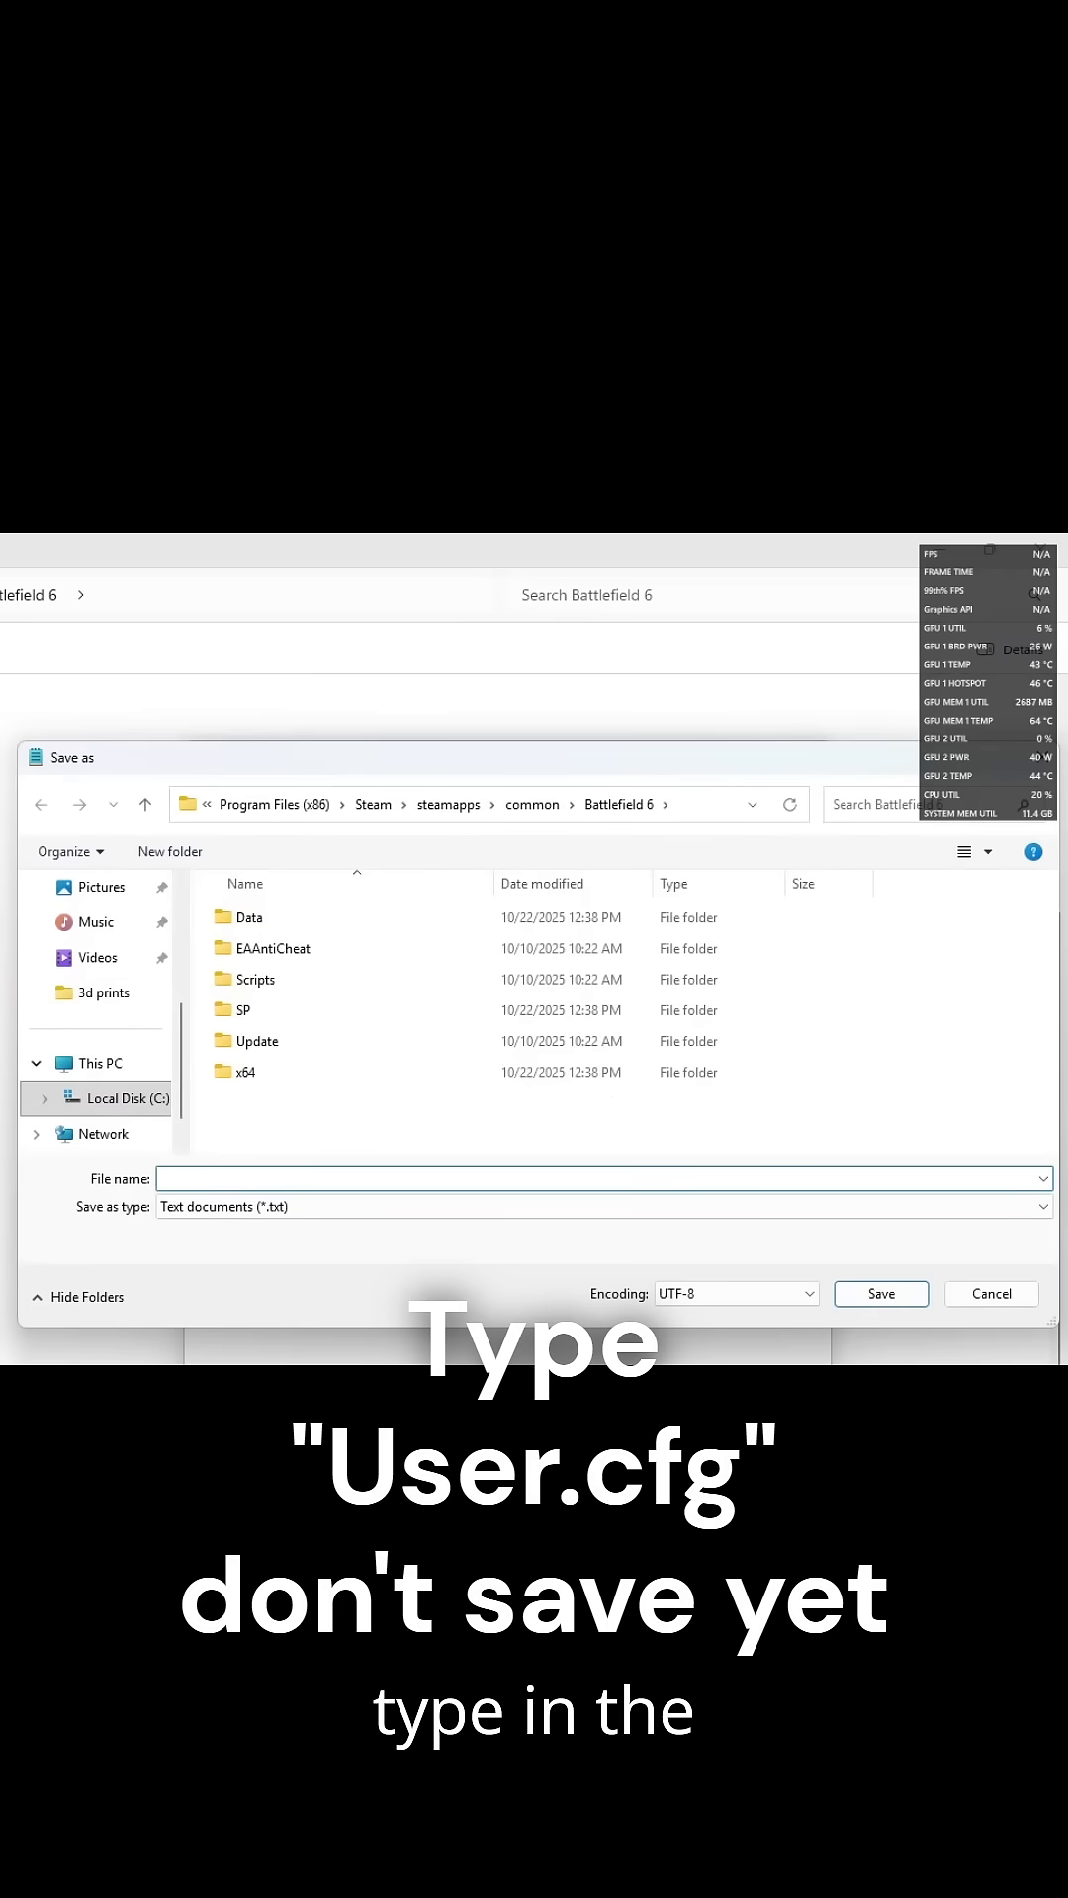
- Save as User.cfg with type All Files in the Battlefield 6 folder, then reopen it to verify
text(User.cfg)
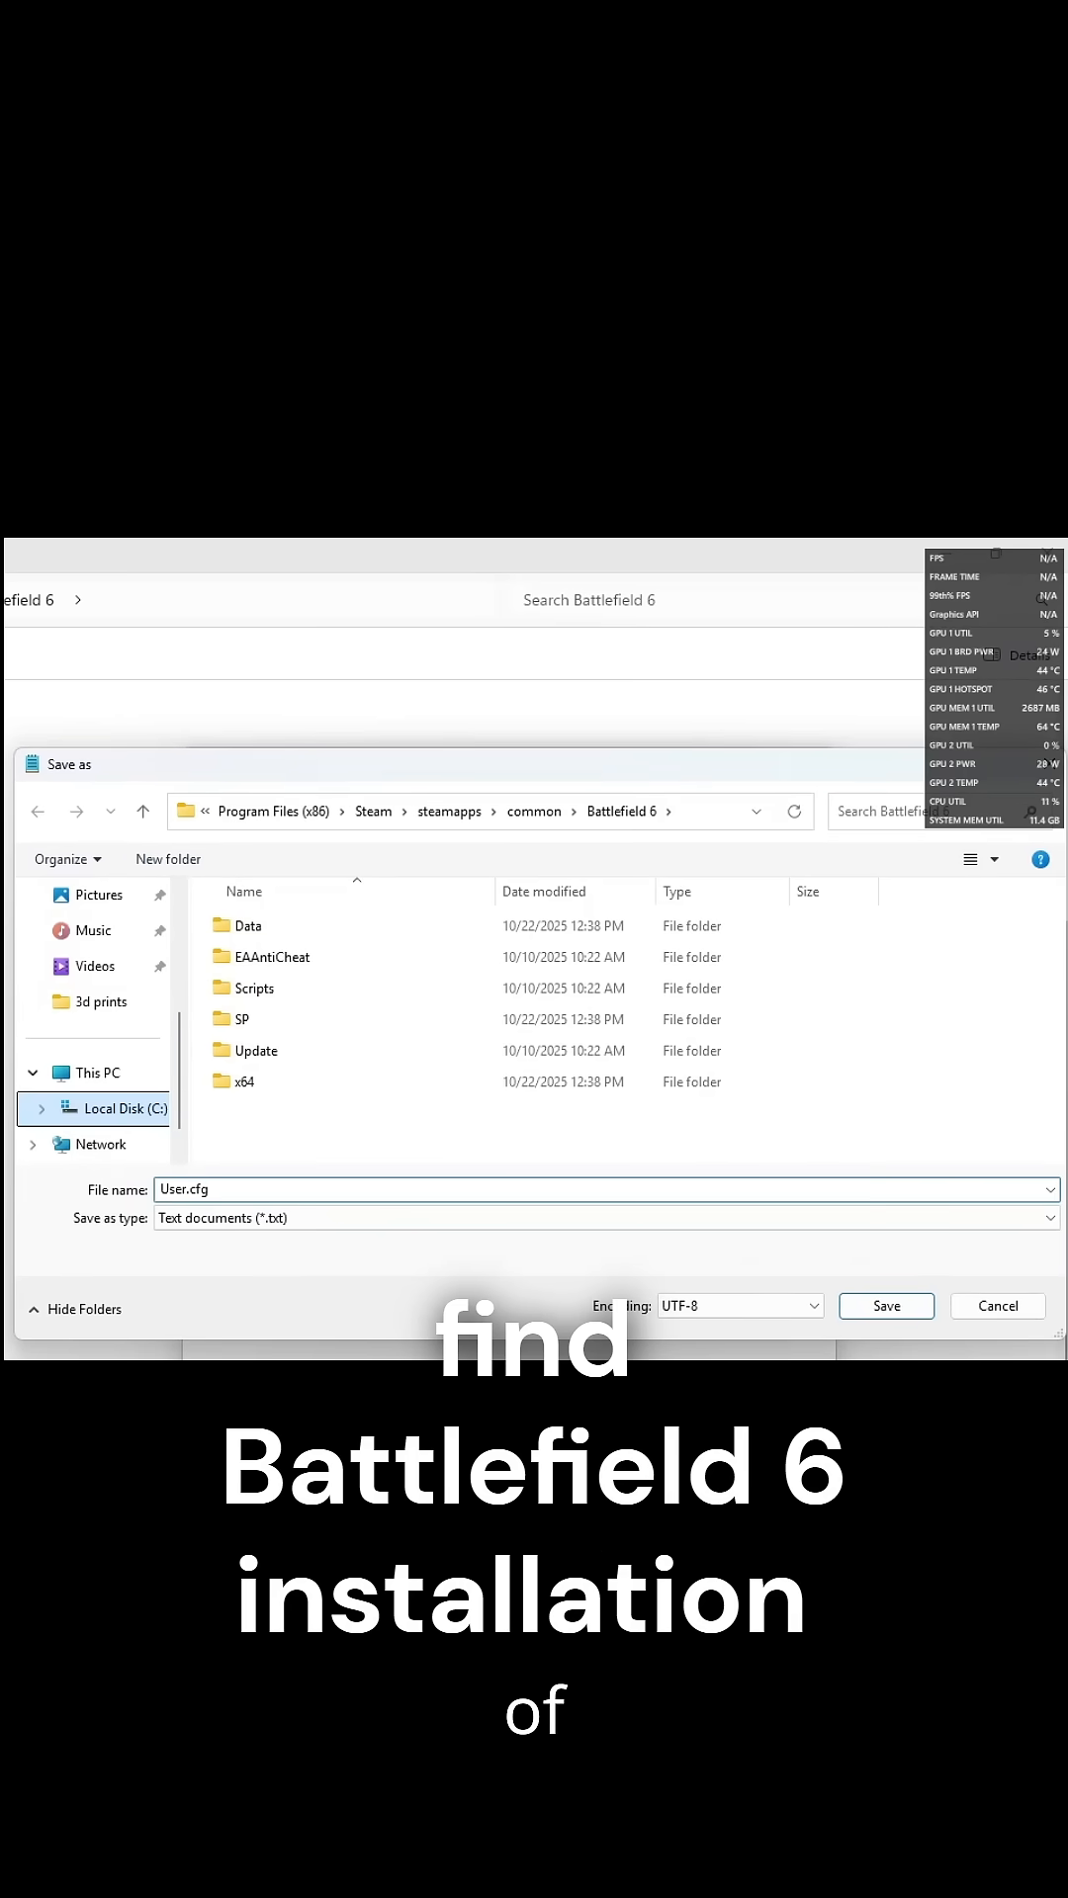
click(120, 1109)
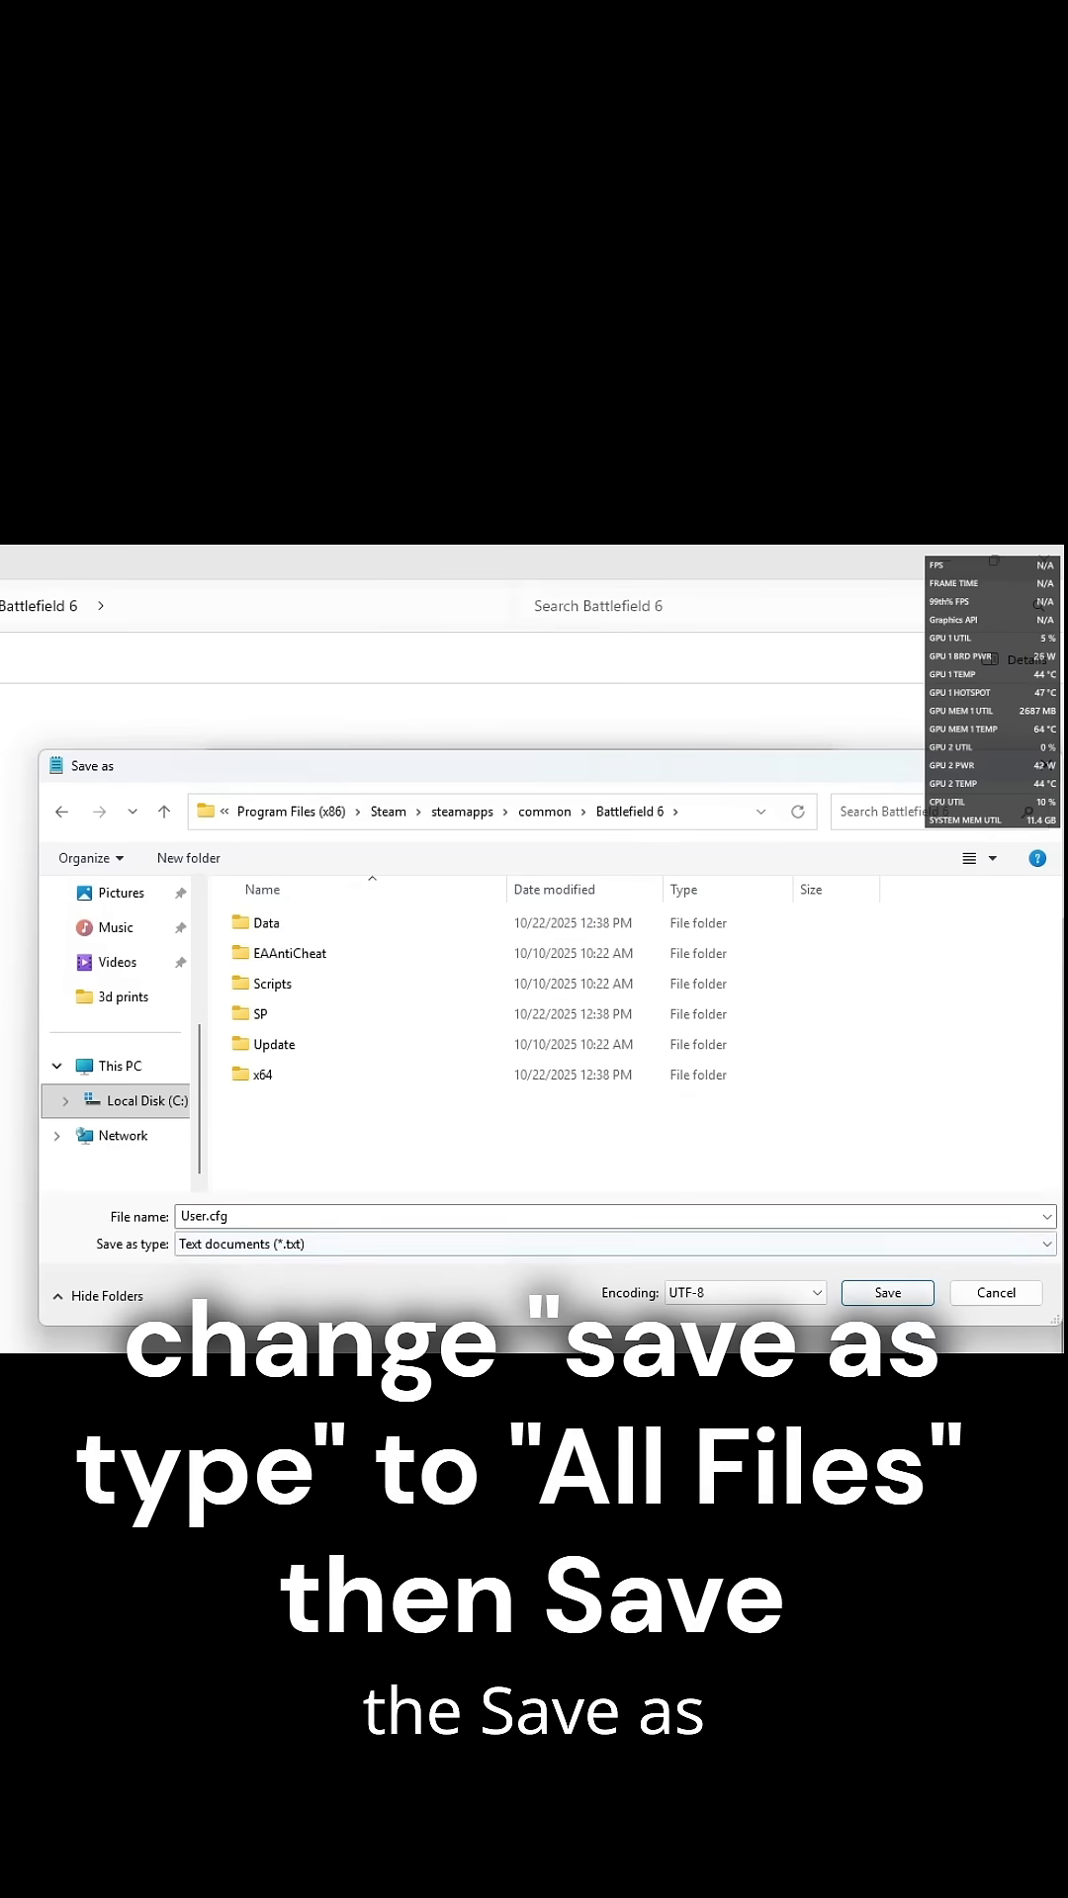
click(886, 1291)
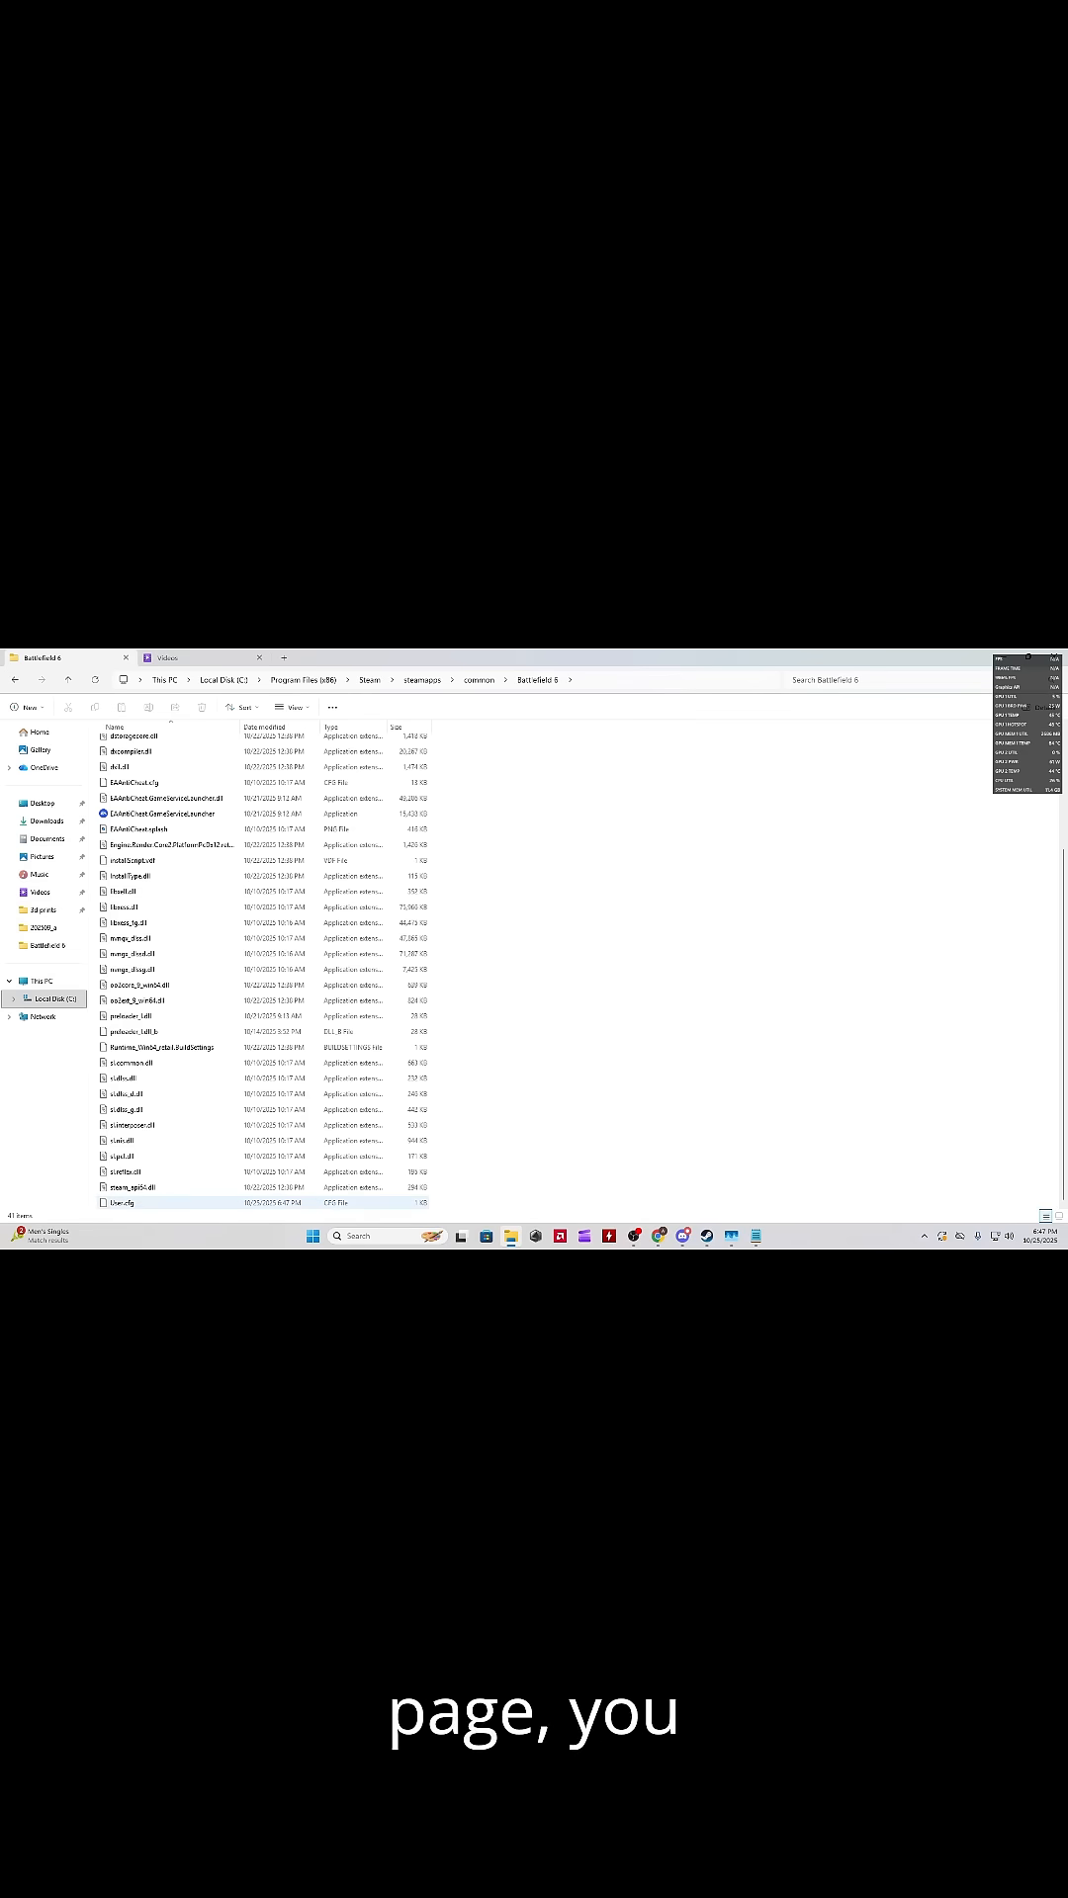
double_click(120, 1202)
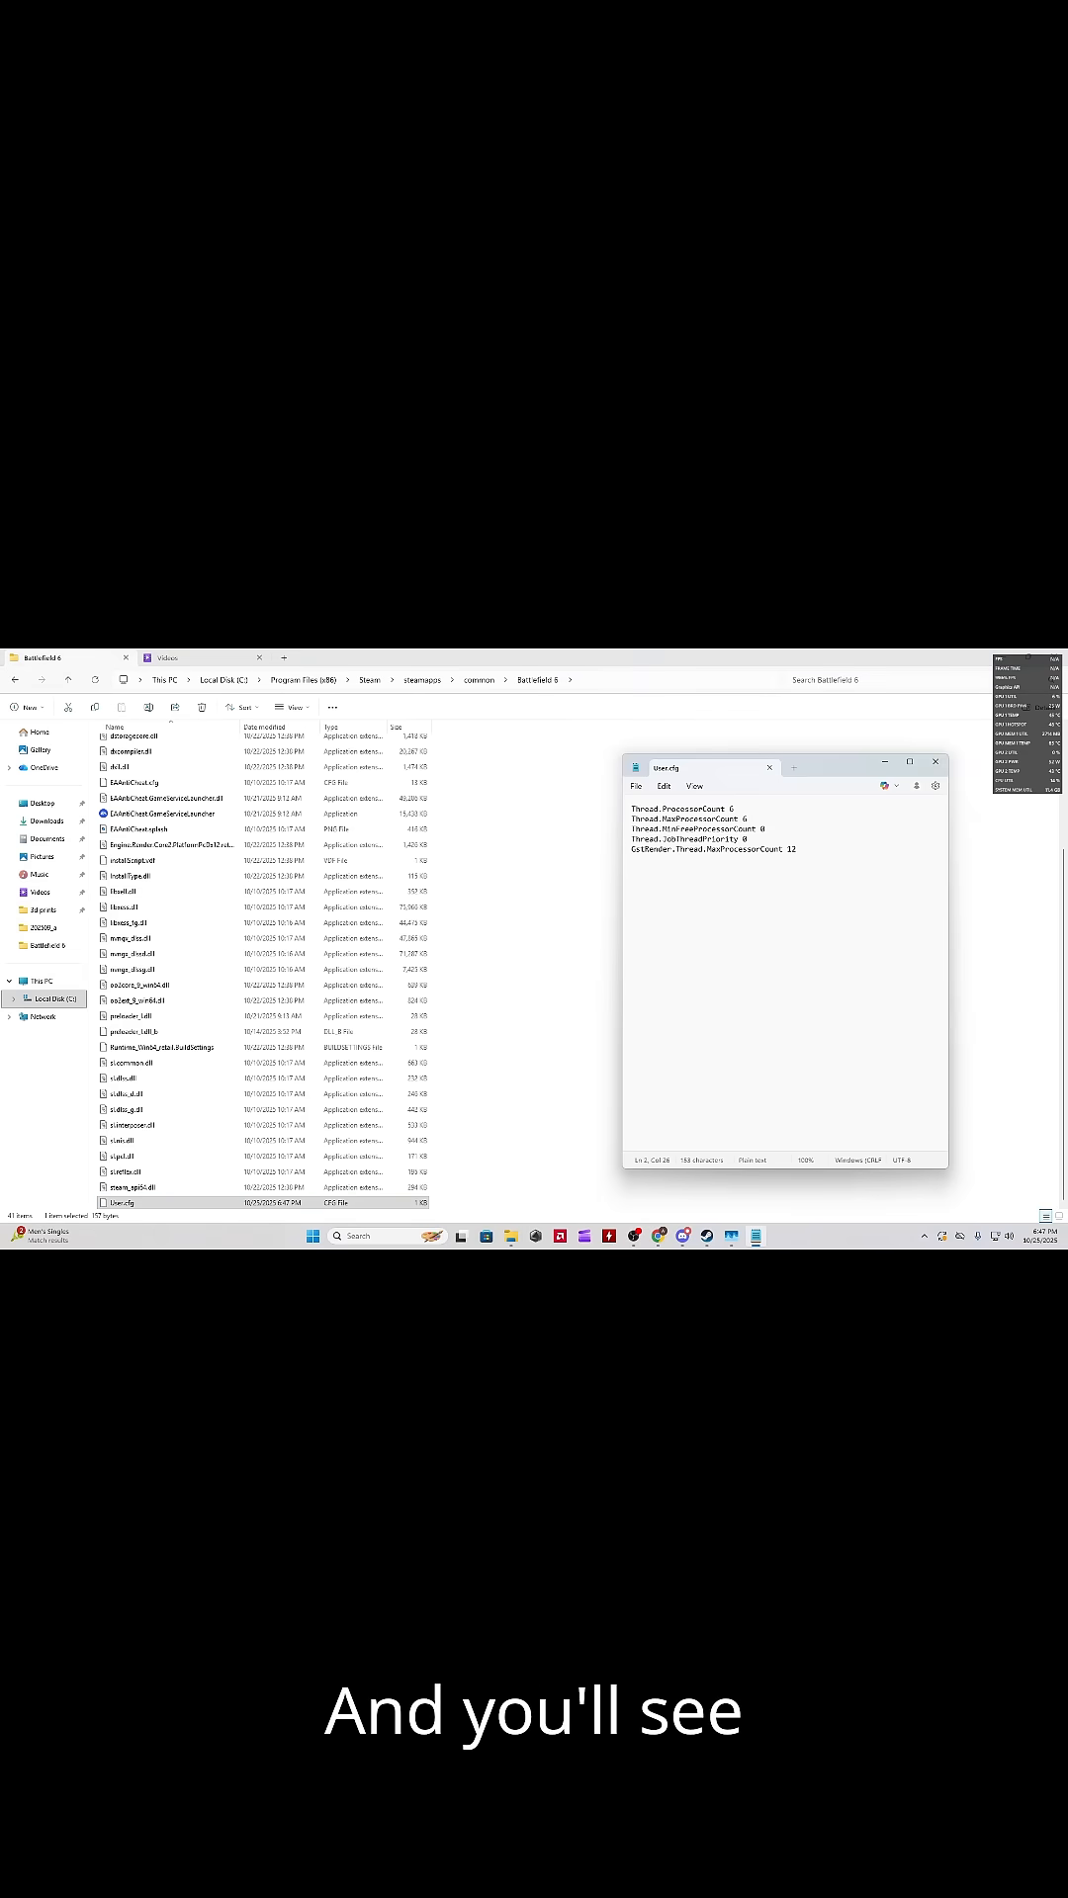